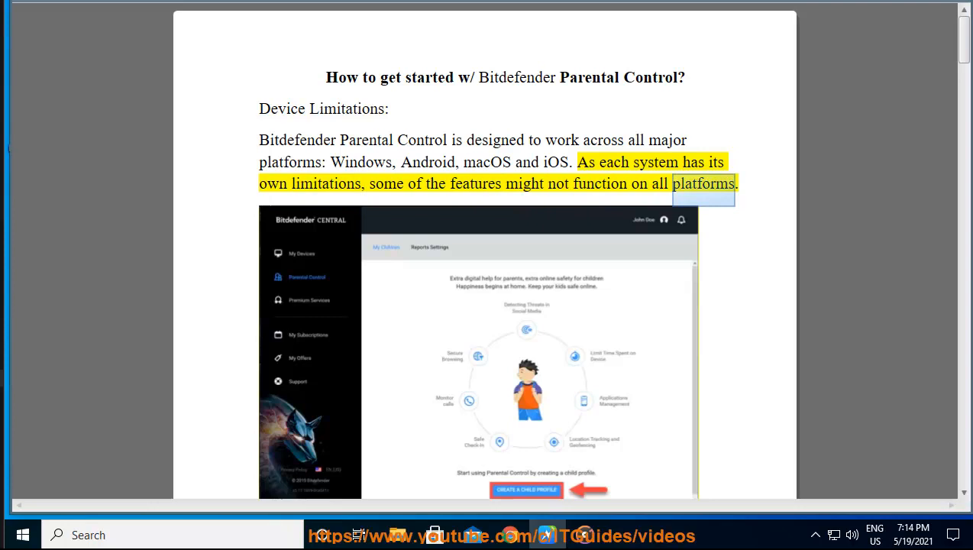
Scroll along with Read Aloud past Applications and Websites to the phone contacts note.
scroll(down, 3)
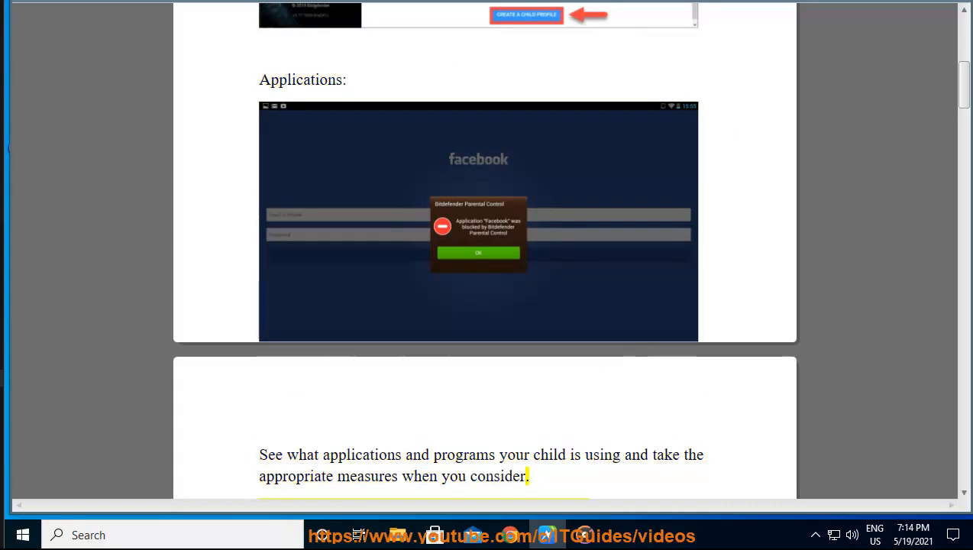
scroll(down, 3)
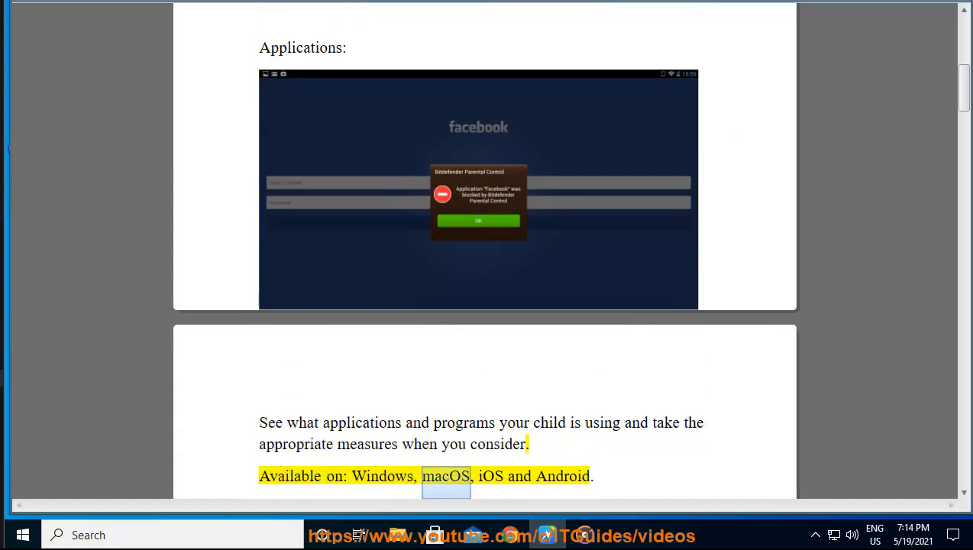
scroll(down, 3)
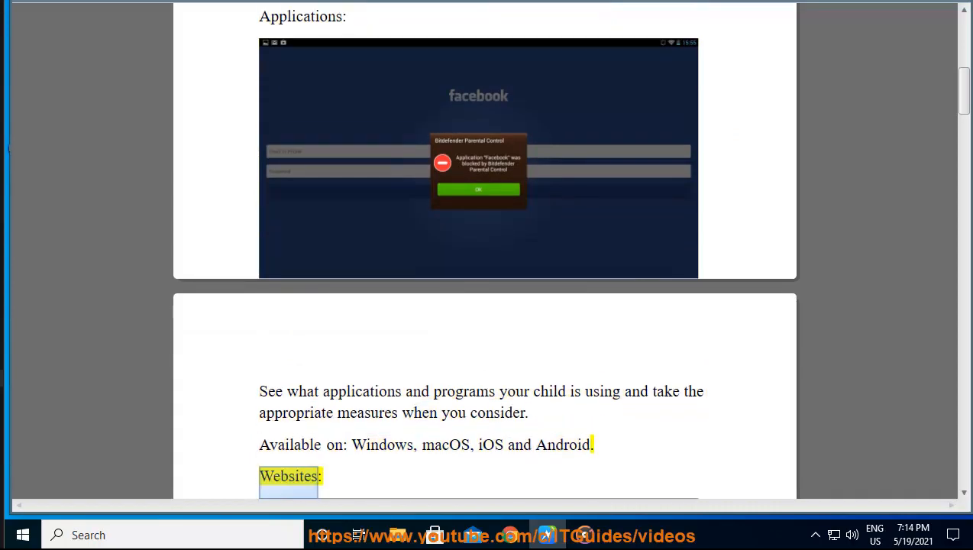
scroll(down, 3)
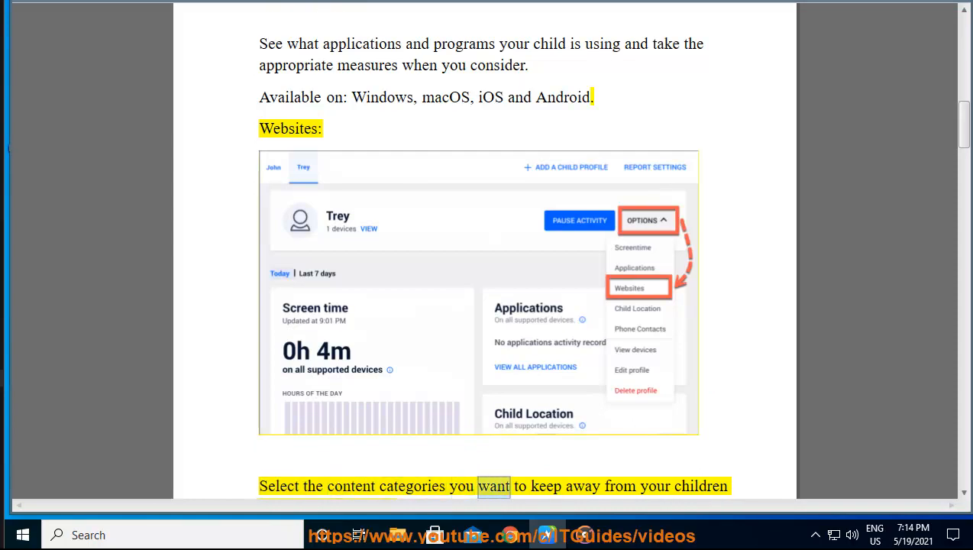
scroll(down, 3)
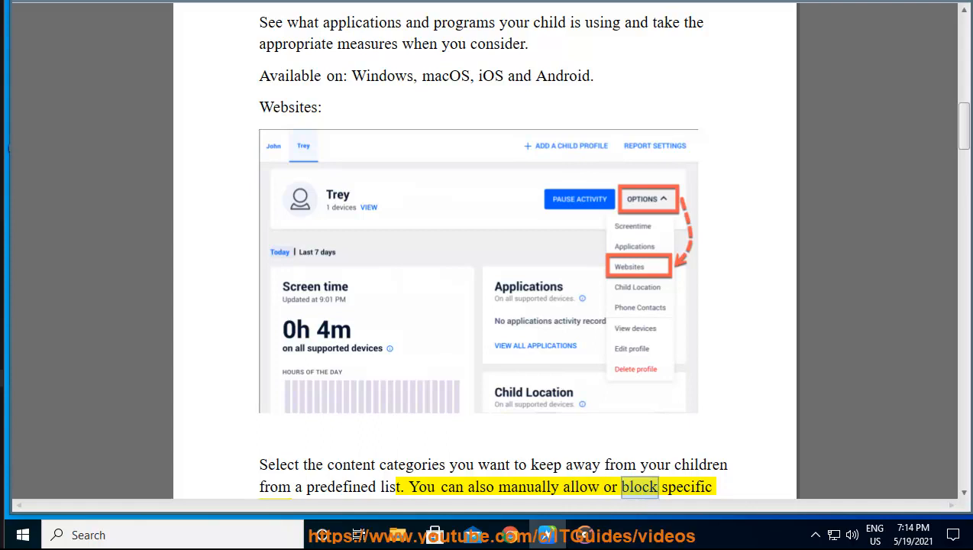
scroll(down, 3)
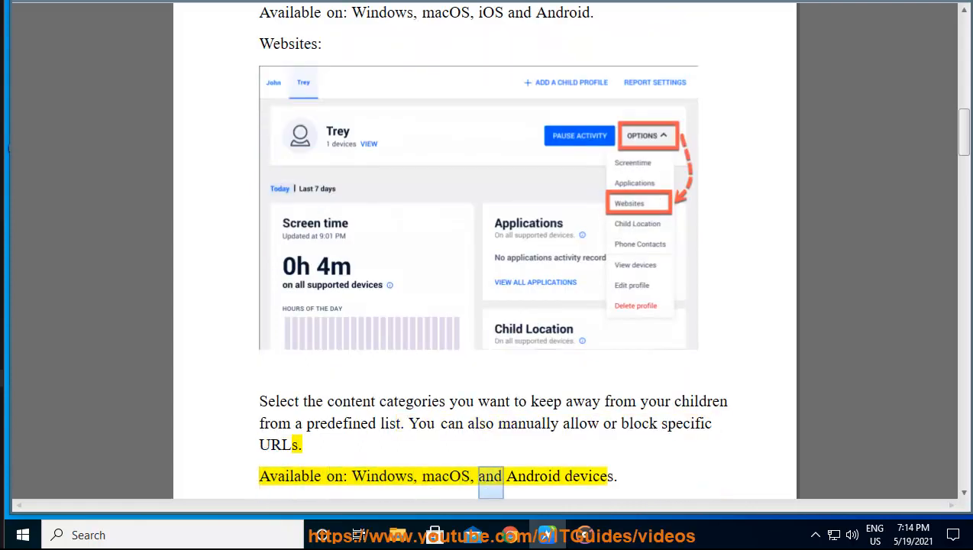
scroll(down, 3)
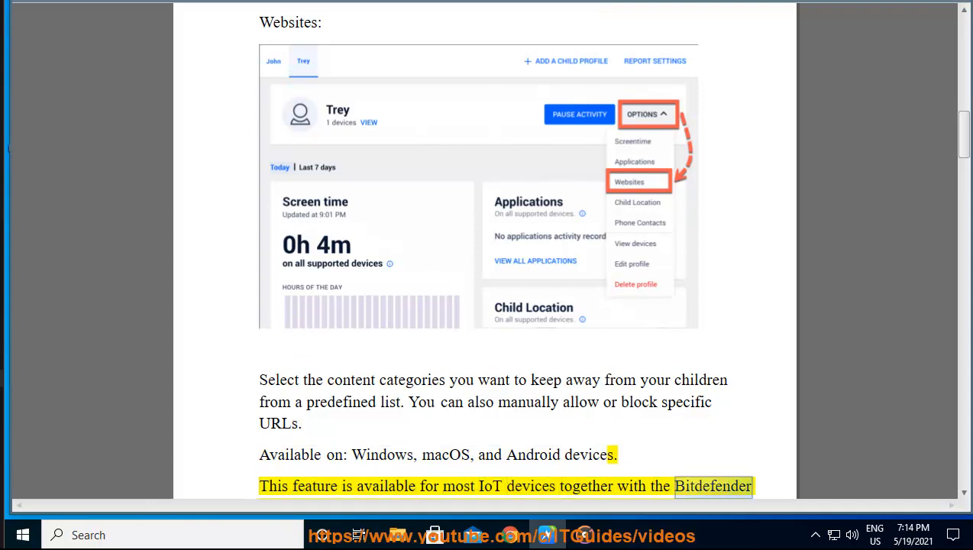
scroll(down, 3)
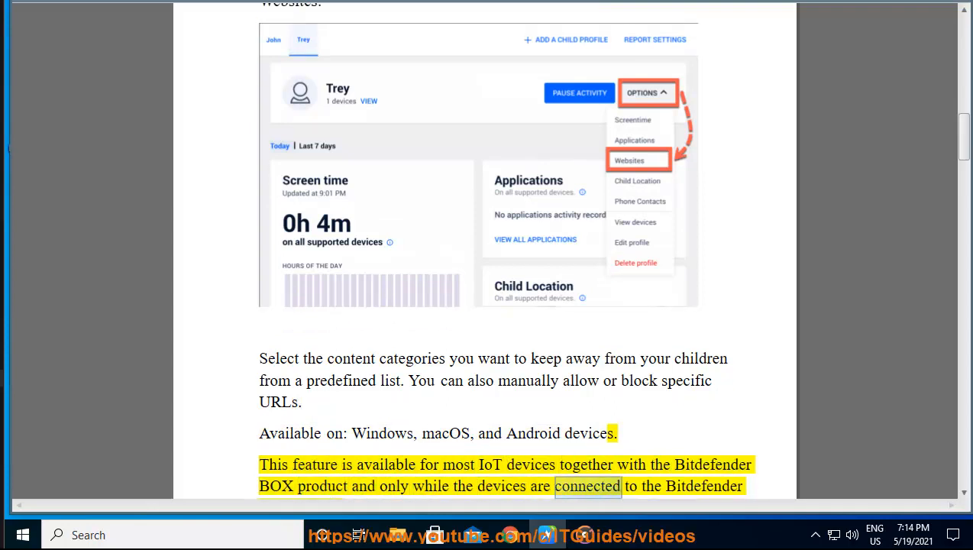
scroll(down, 3)
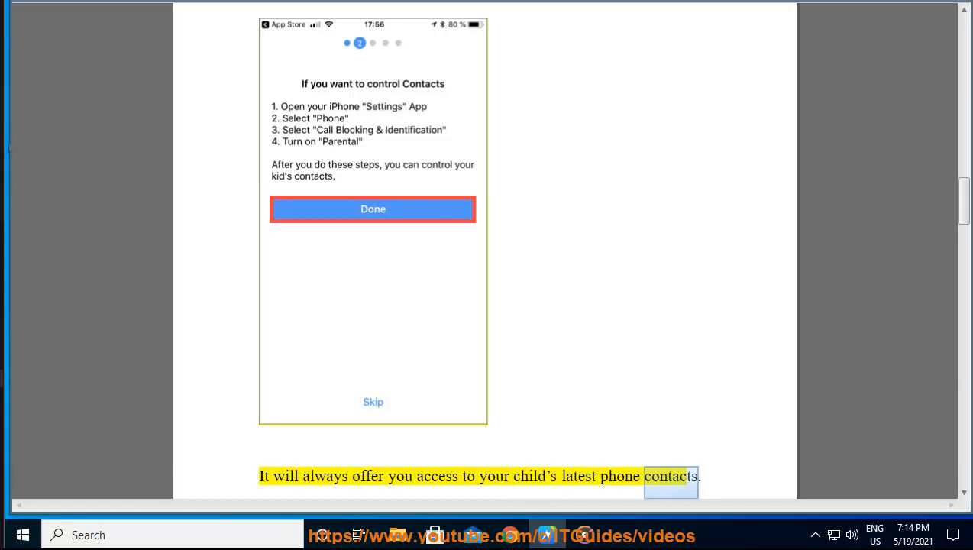
Follow the read-aloud through Contacts and Child Location, reaching Screen Time.
scroll(down, 3)
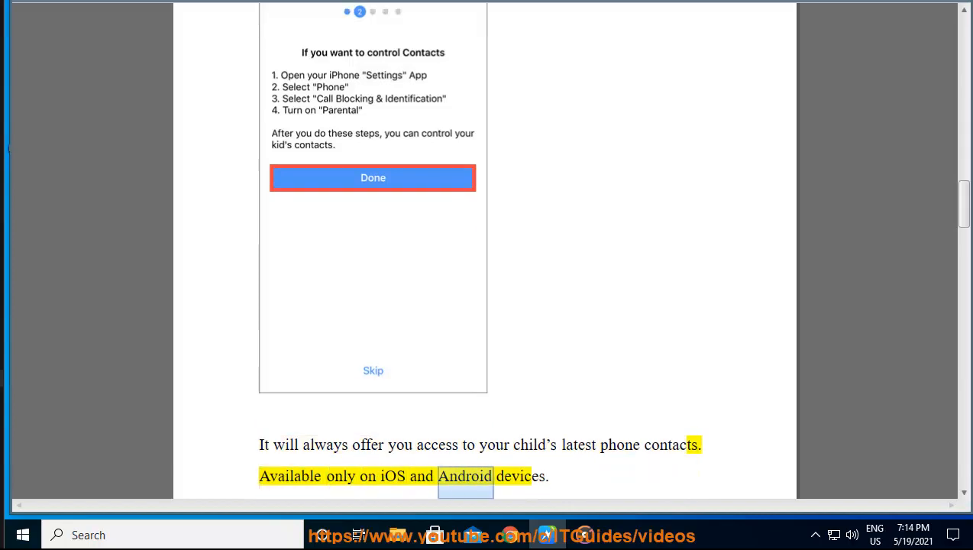
scroll(down, 3)
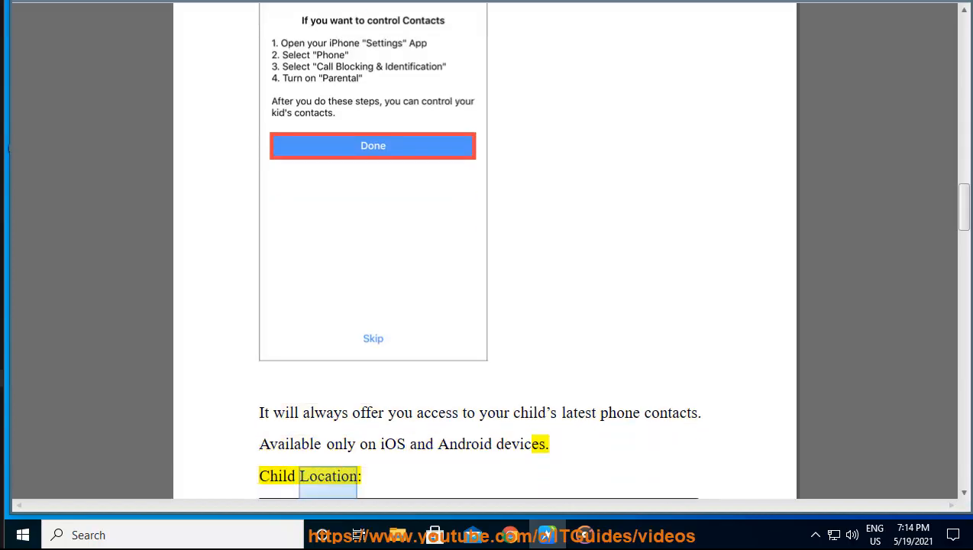
scroll(down, 3)
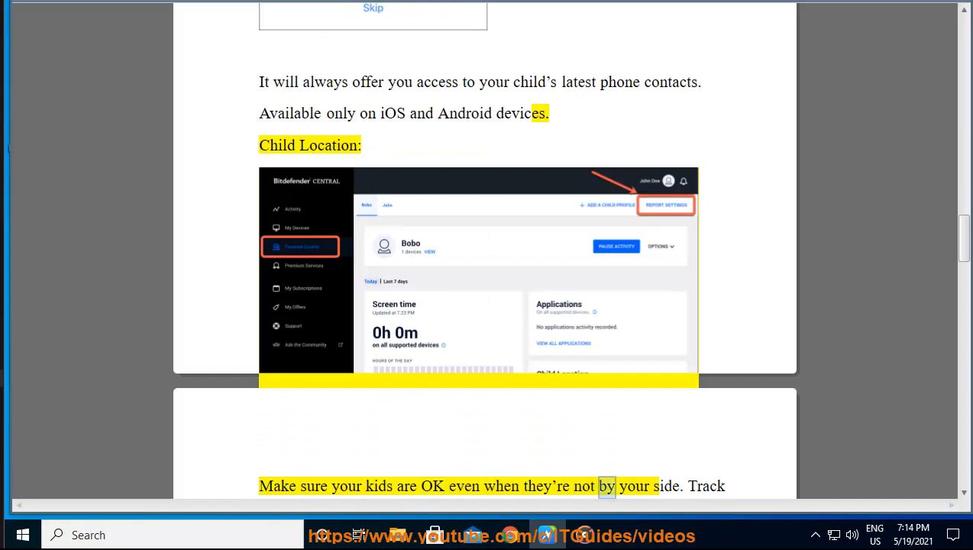
scroll(down, 3)
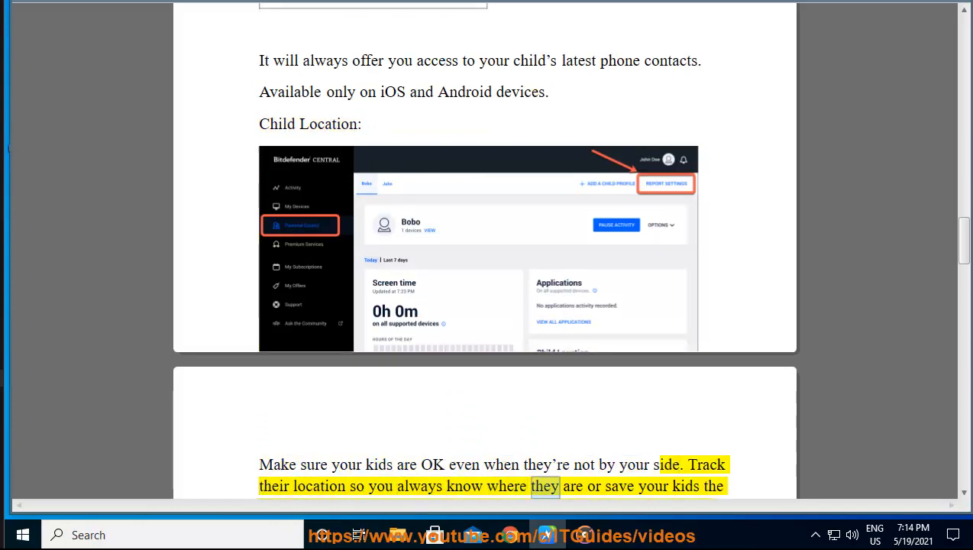
scroll(down, 3)
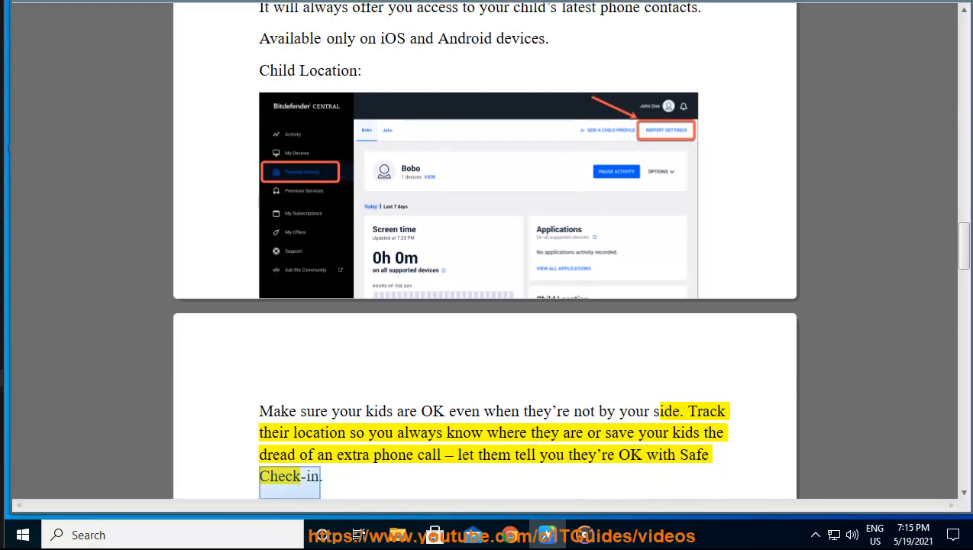
scroll(down, 3)
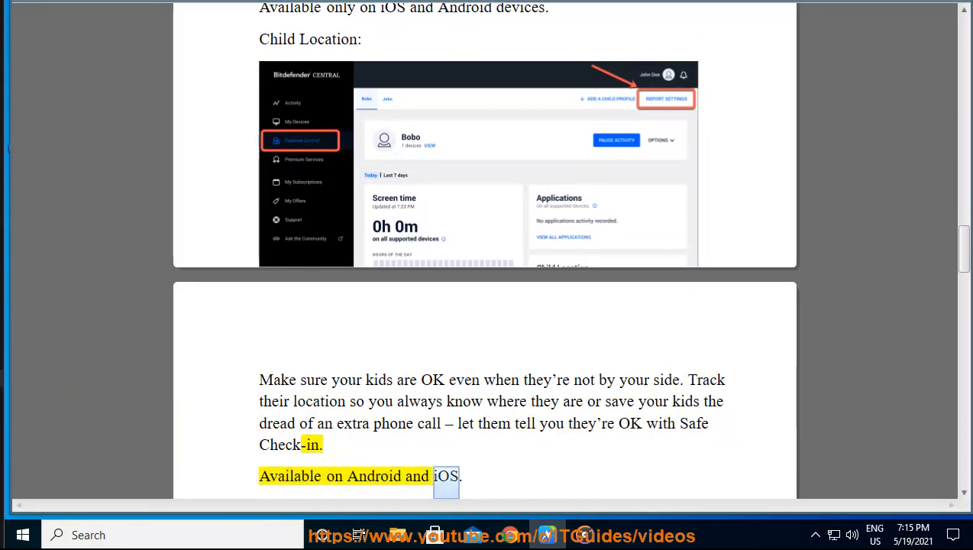
scroll(down, 3)
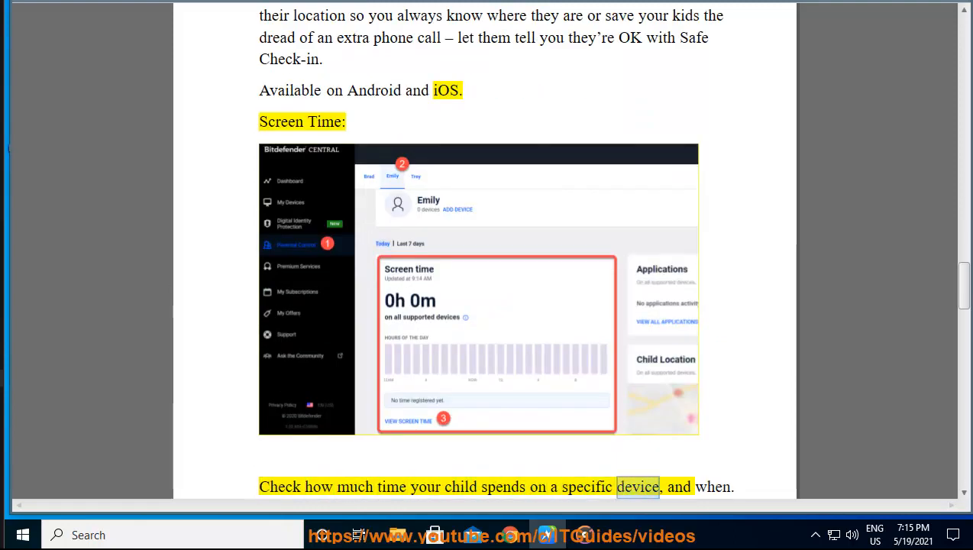
Scroll through Screen Time's platform limits and IoT note to page 5's top.
scroll(down, 3)
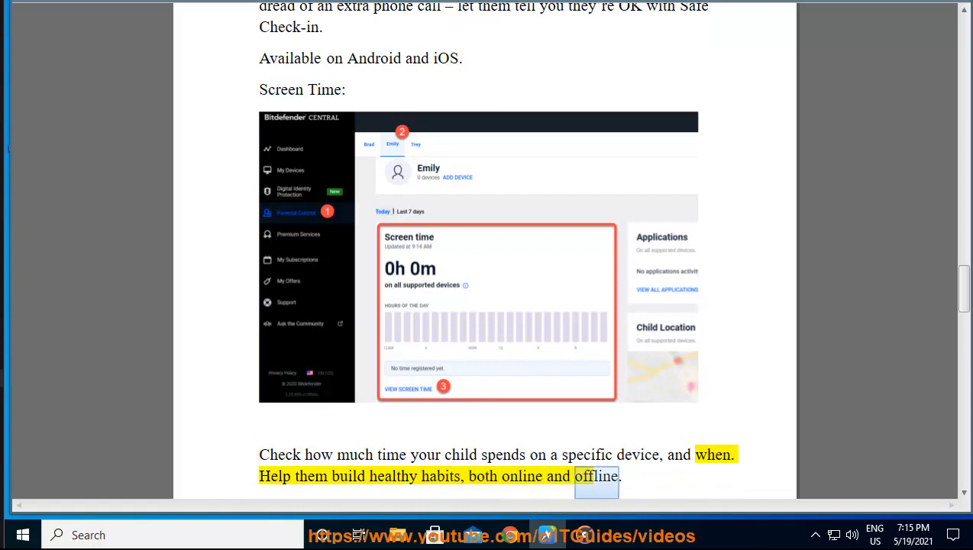
scroll(down, 3)
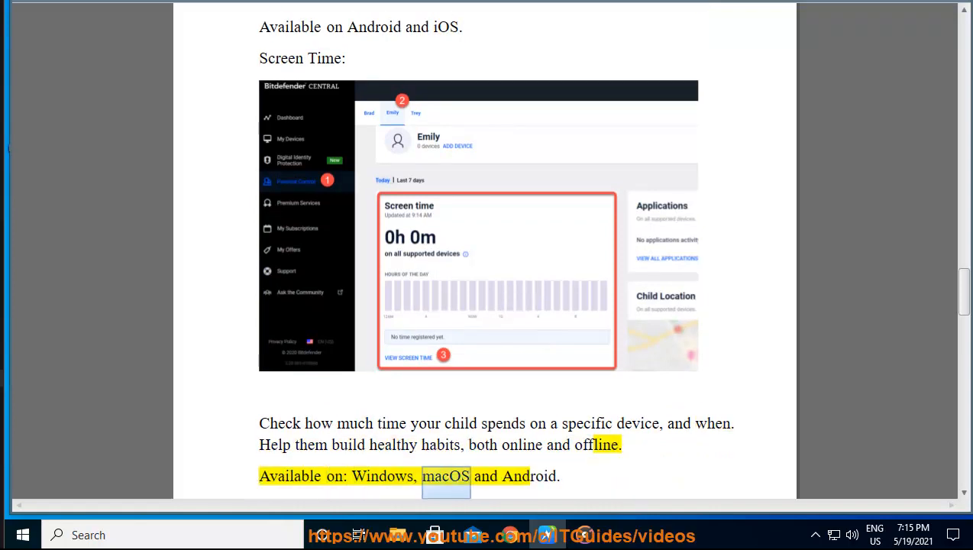
scroll(down, 3)
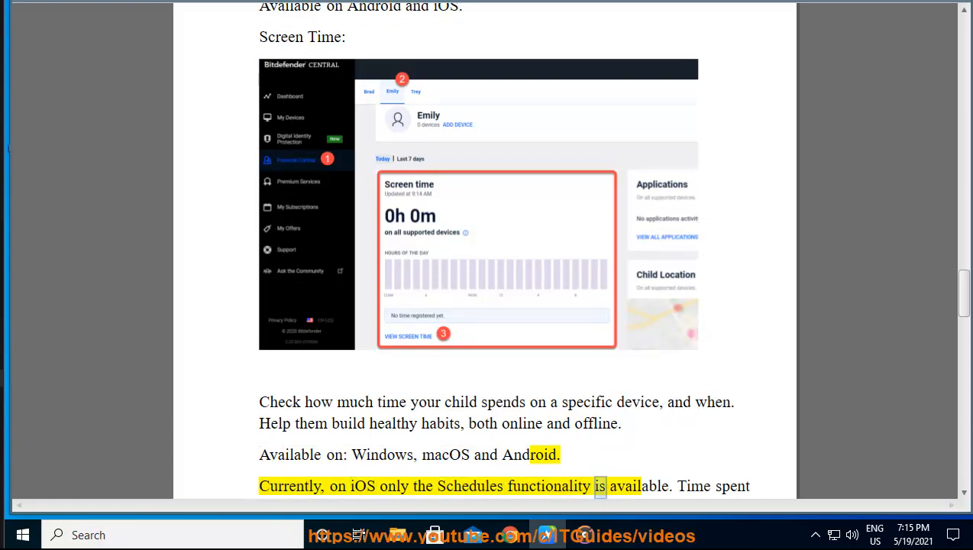
scroll(down, 3)
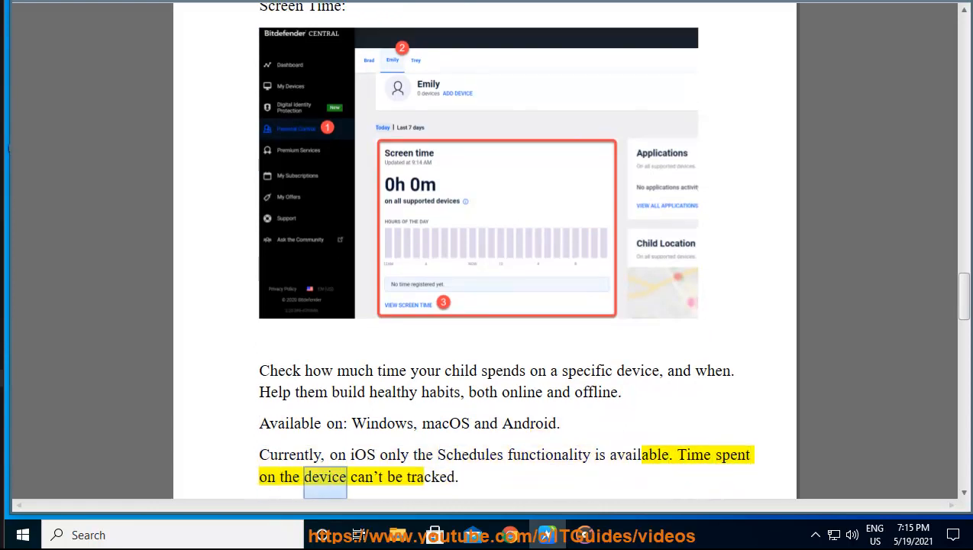
scroll(down, 3)
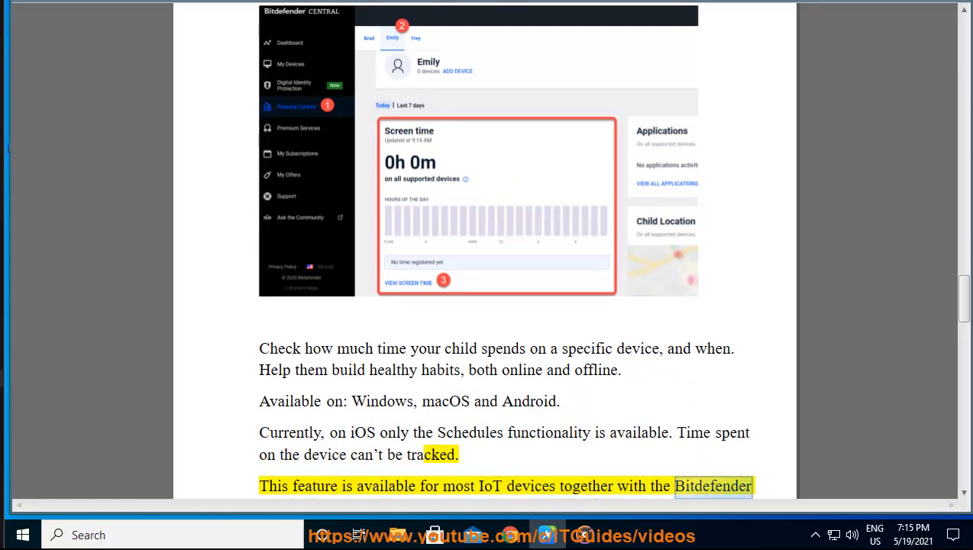
scroll(down, 3)
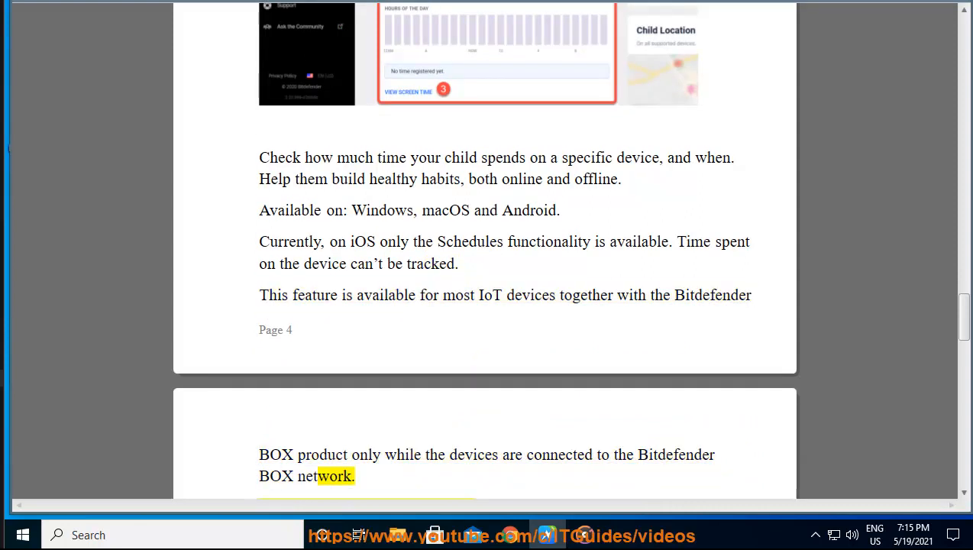
Follow Email Reports and Notifications down to removing the Parental Control app.
scroll(down, 3)
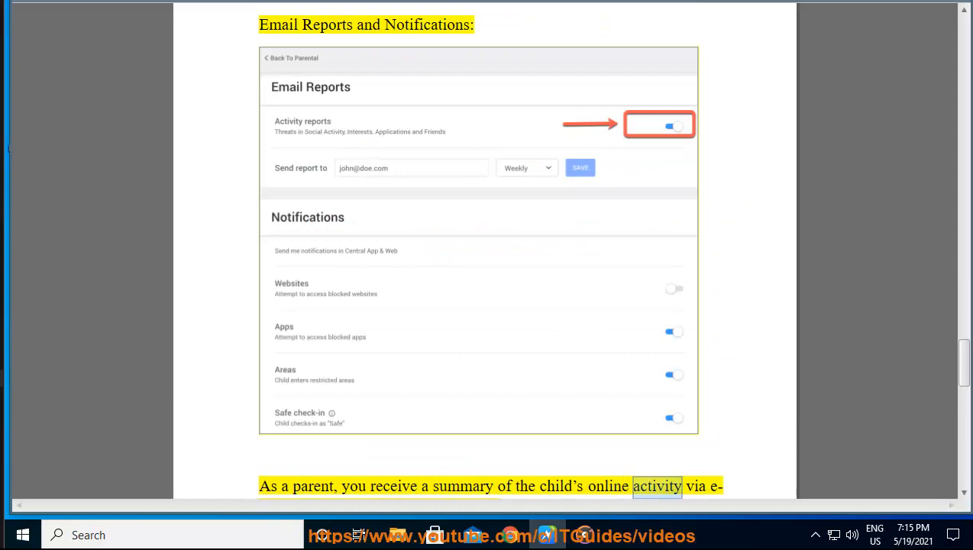
scroll(down, 3)
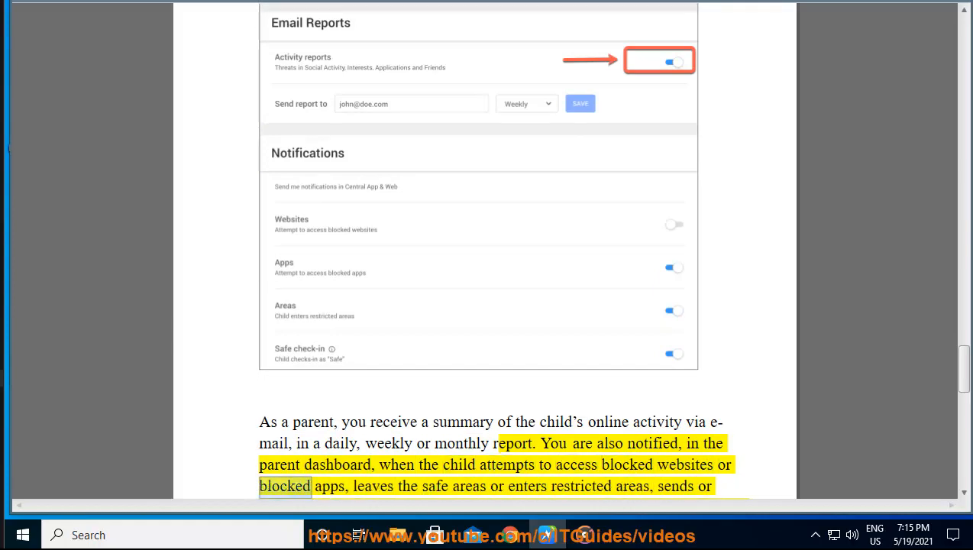
double_click(581, 485)
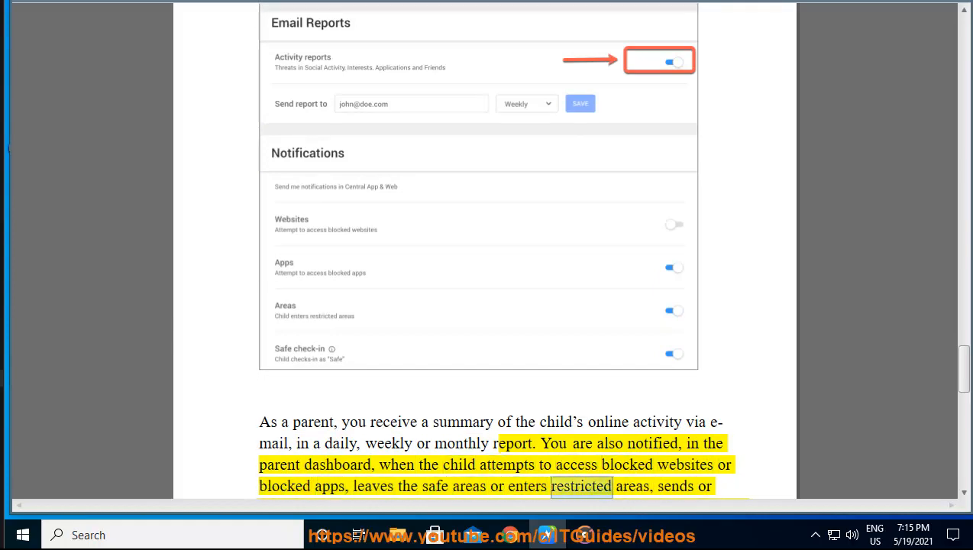
scroll(down, 3)
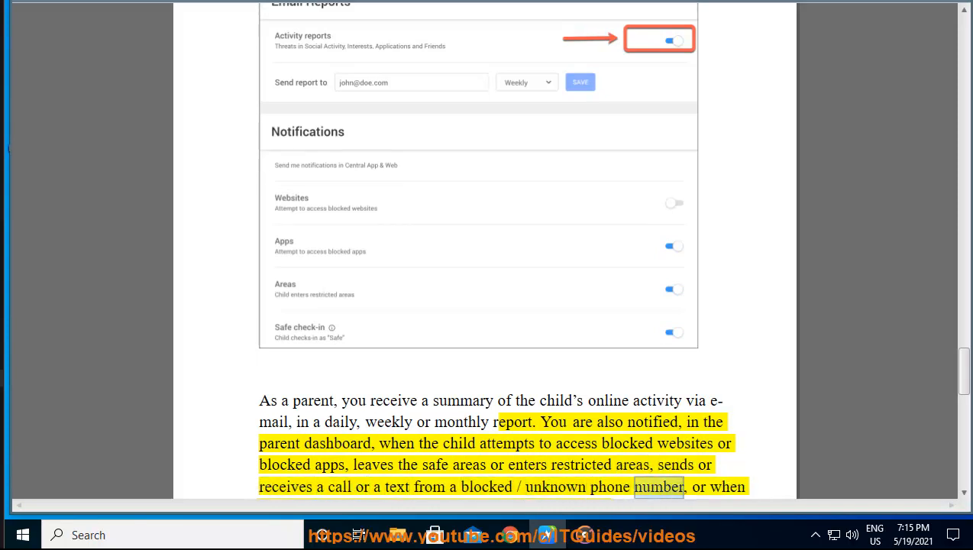
scroll(down, 3)
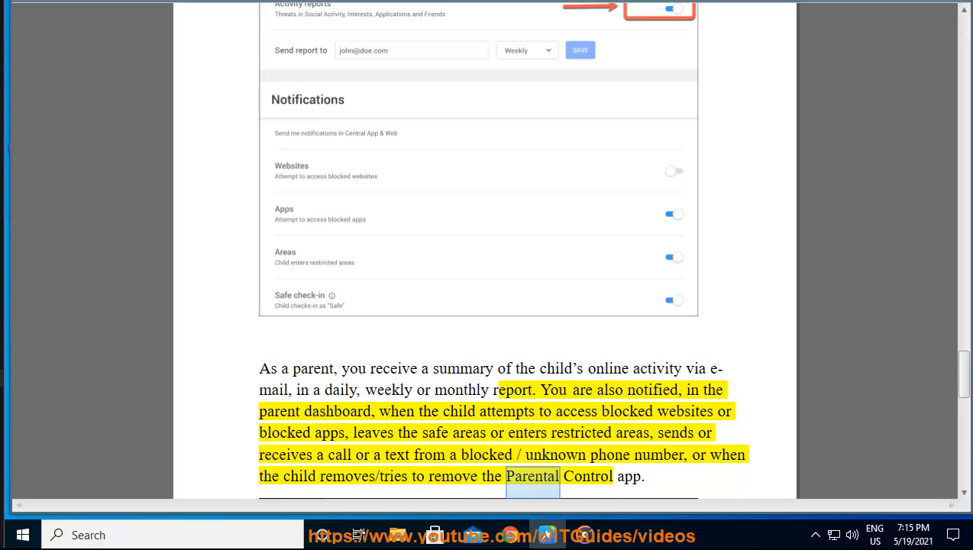